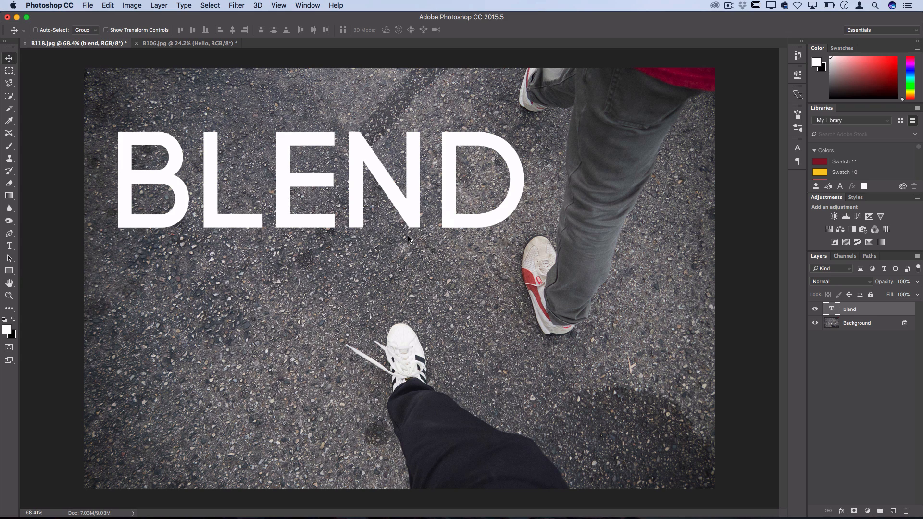
Try Overlay blending on the BLEND text layer, then return it to Normal
double_click(848, 308)
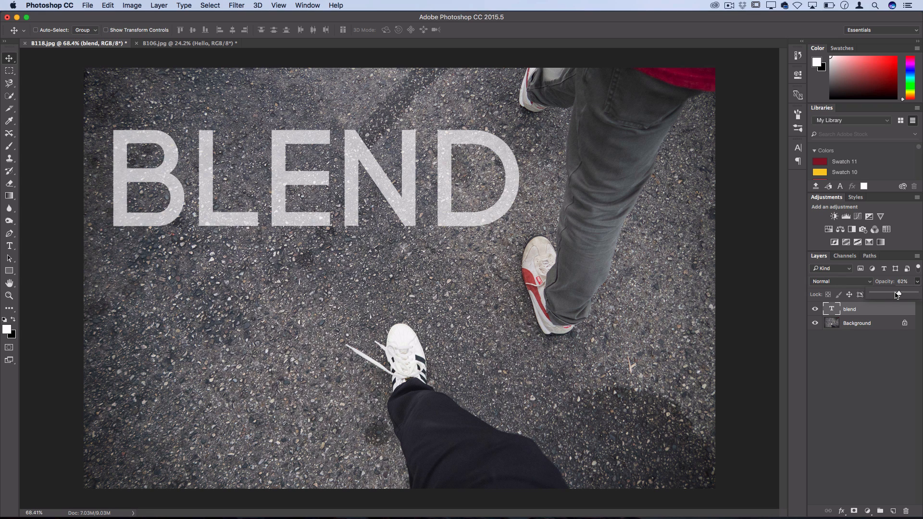
click(838, 281)
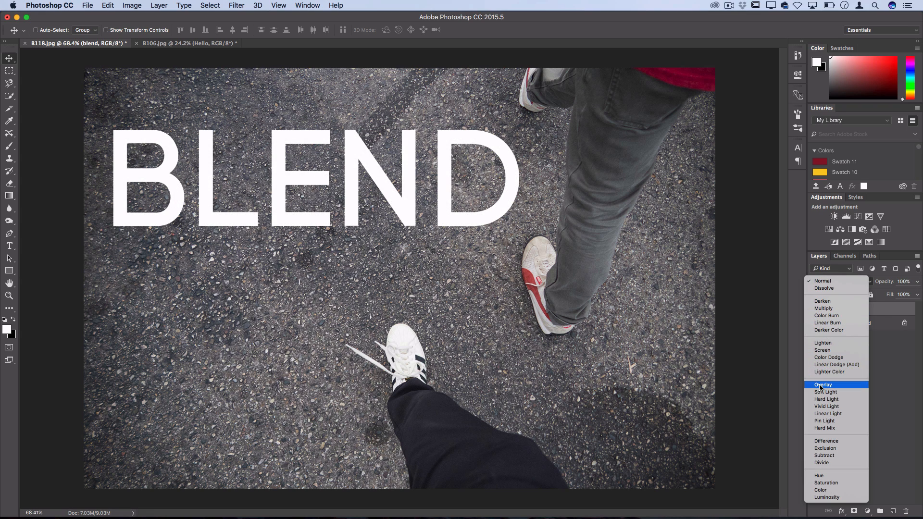
click(822, 384)
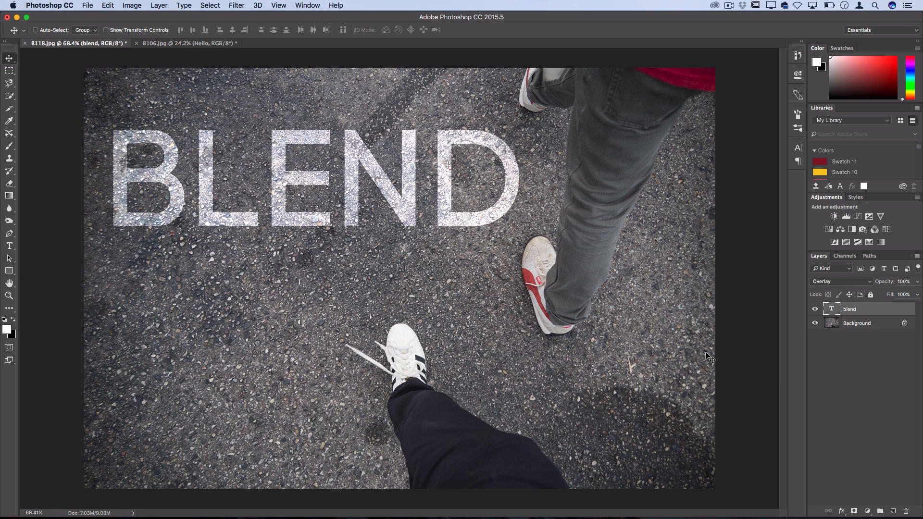
mouse_move(363, 194)
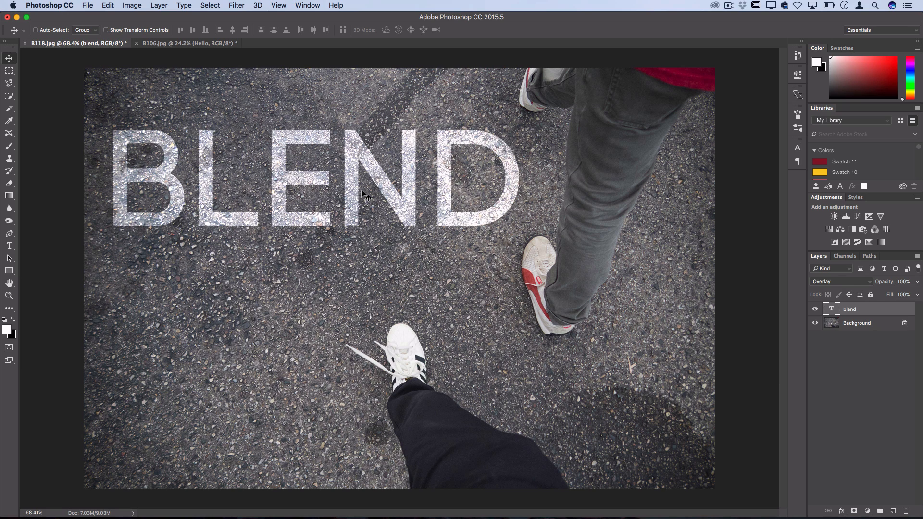
mouse_move(364, 195)
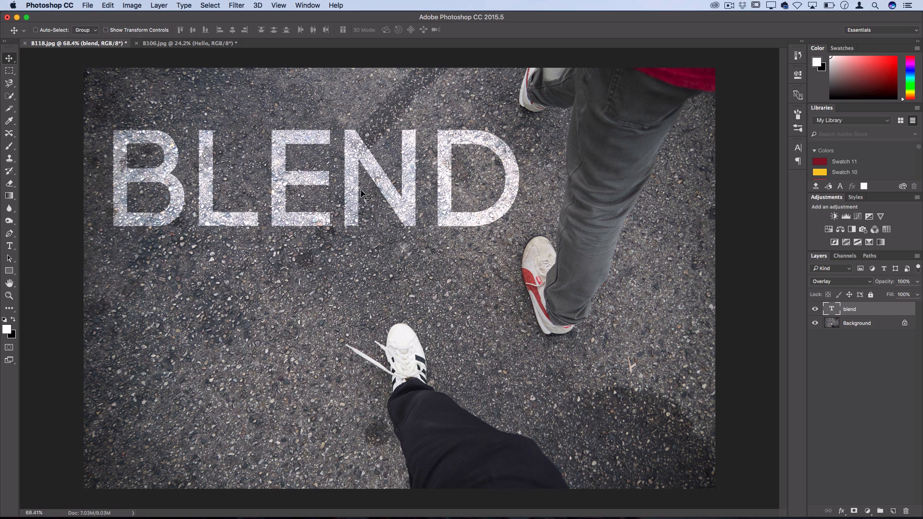
click(840, 281)
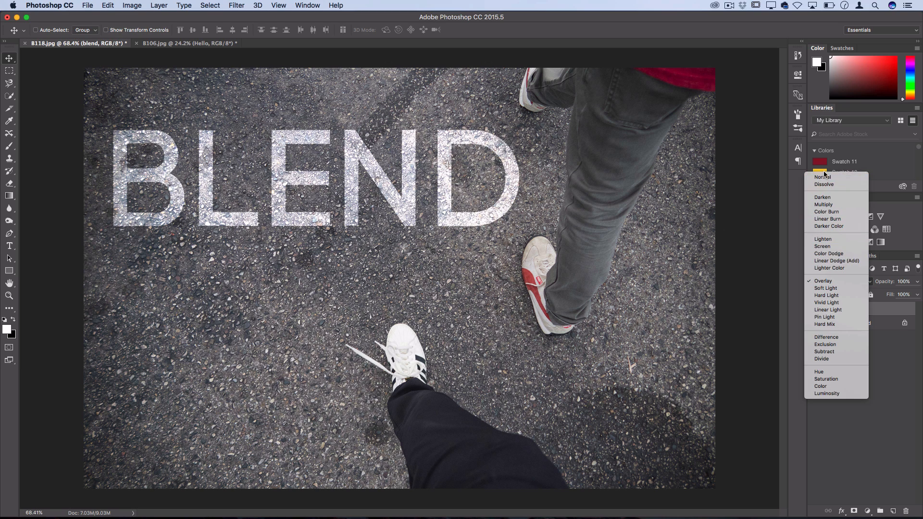
click(822, 177)
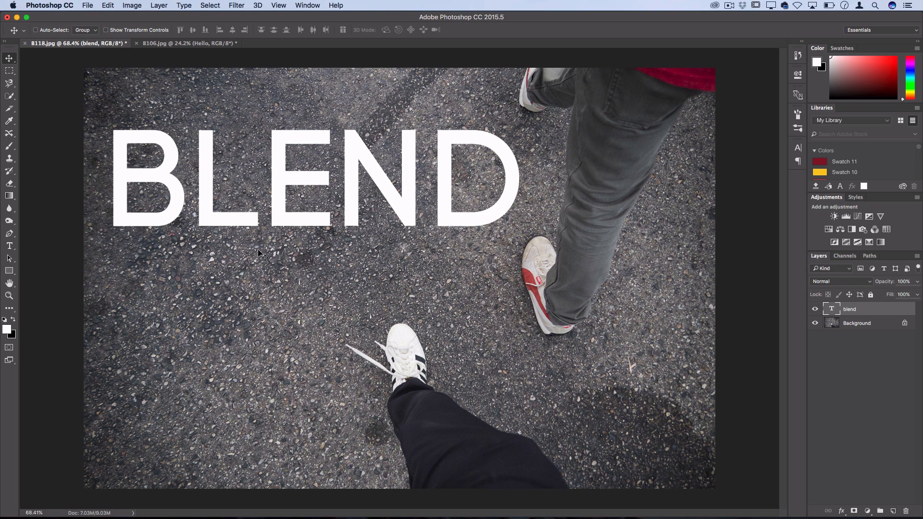
Set the text's Underlying Layer Blend If sliders to 74/94 and 188/205 so gravel specks show through
right_click(848, 308)
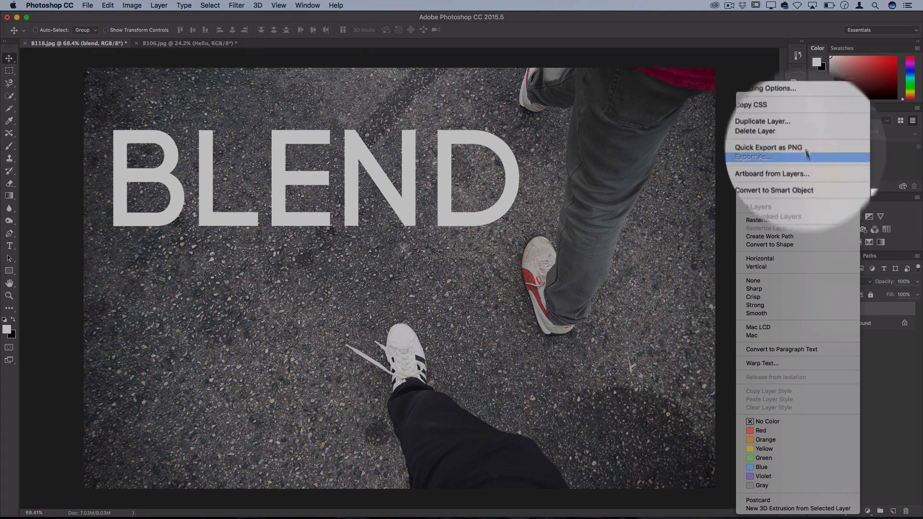
click(771, 88)
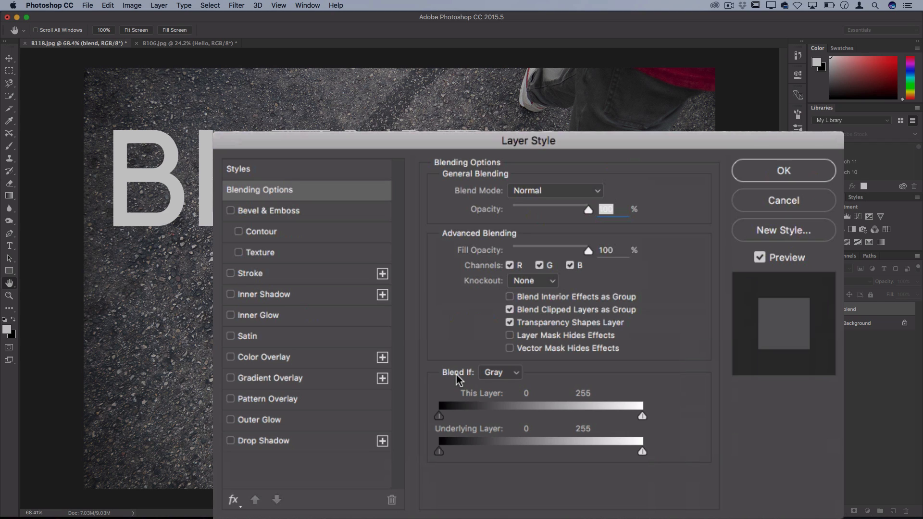
mouse_move(495, 401)
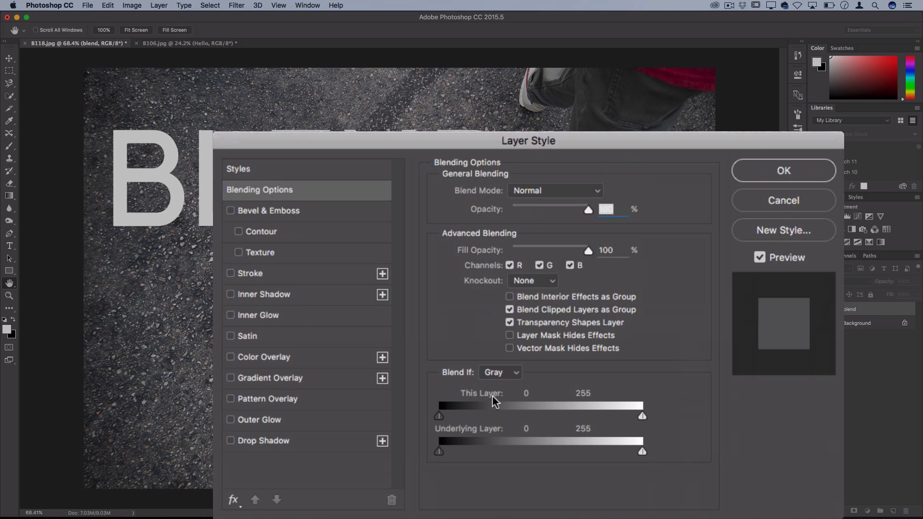
mouse_move(481, 436)
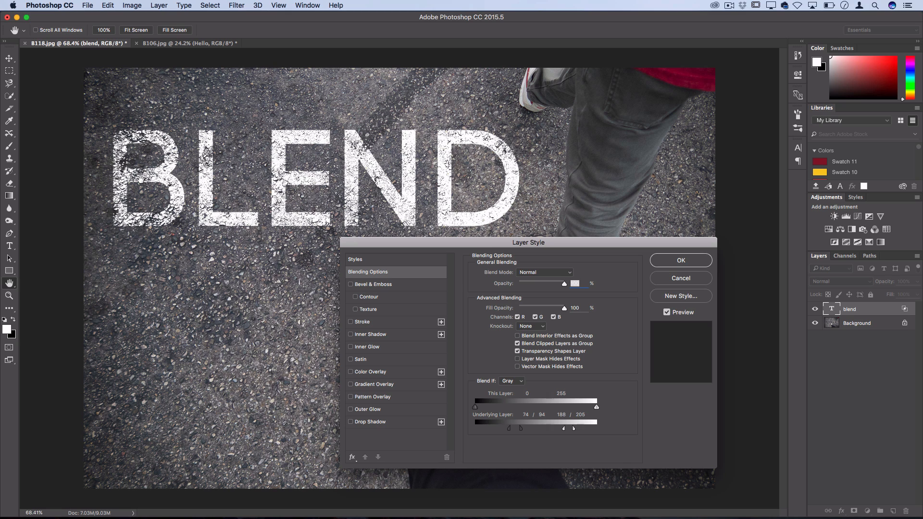
click(679, 259)
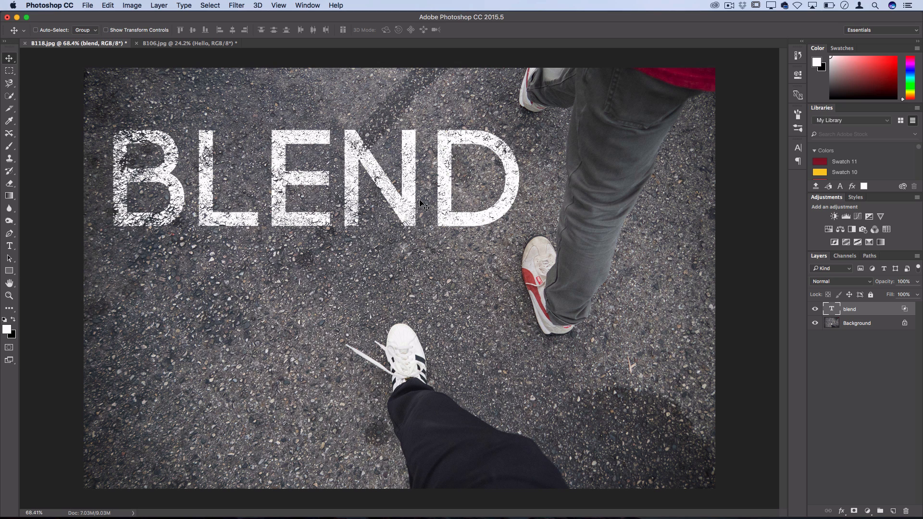
Switch to the B106.jpg wall photo and hide its existing Hello layer
click(182, 42)
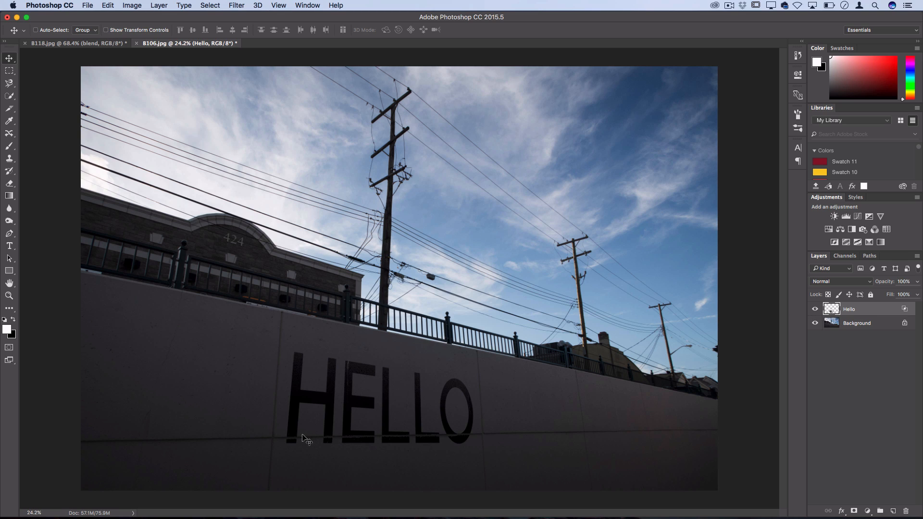
mouse_move(363, 452)
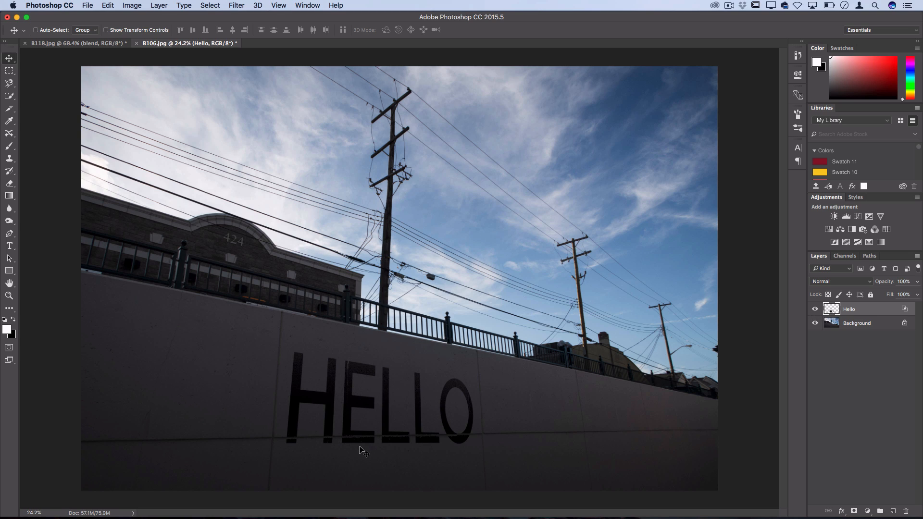
mouse_move(363, 393)
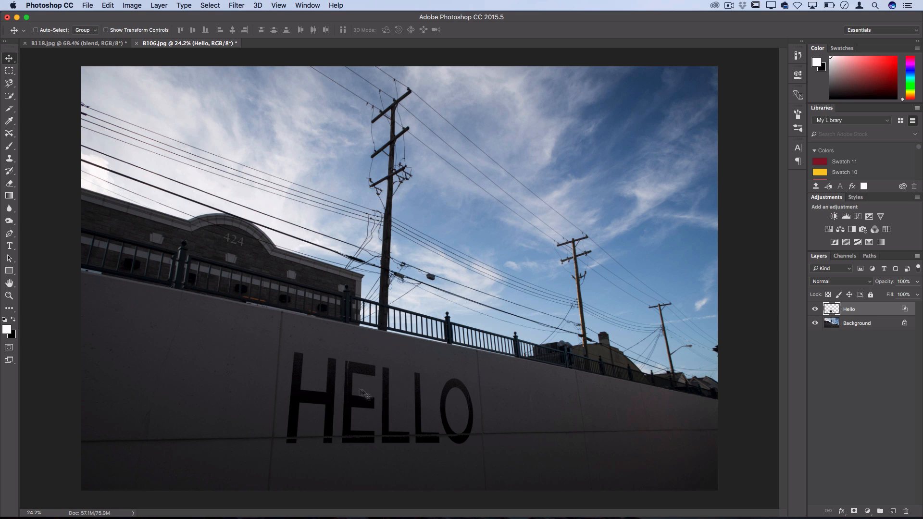
mouse_move(353, 372)
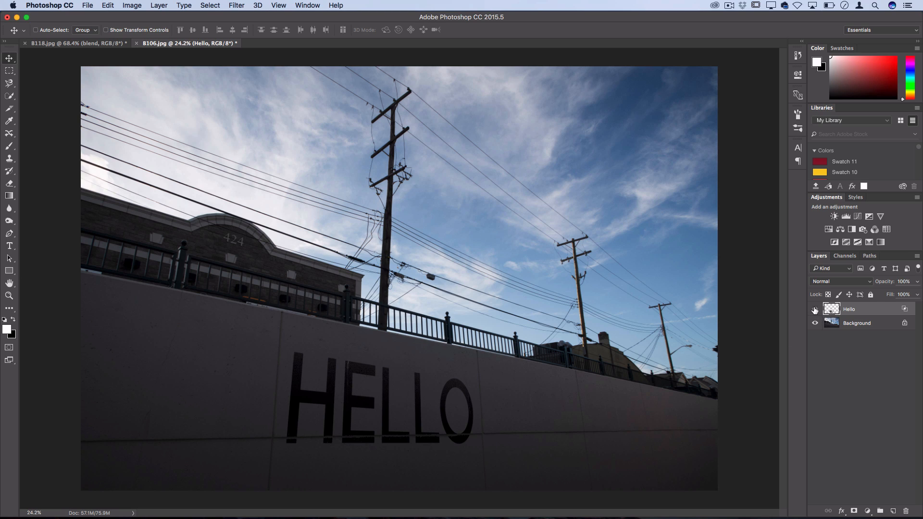
click(814, 308)
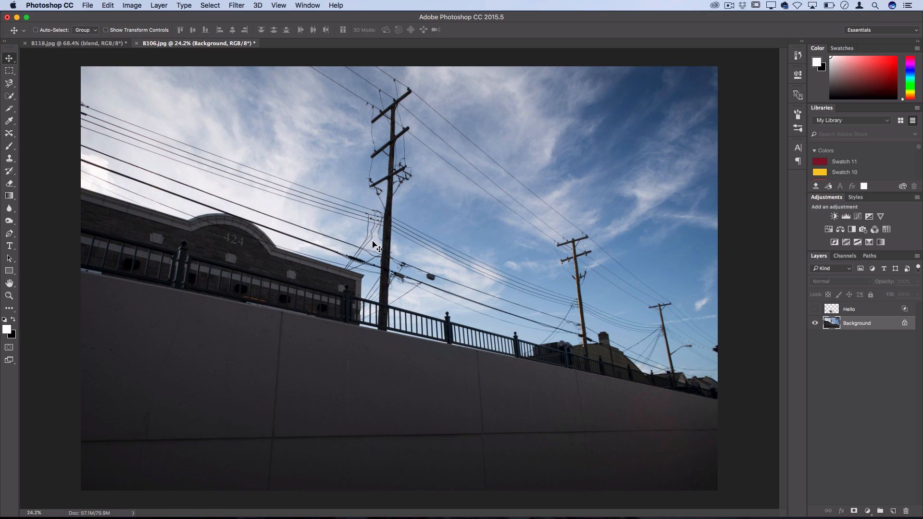
mouse_move(341, 391)
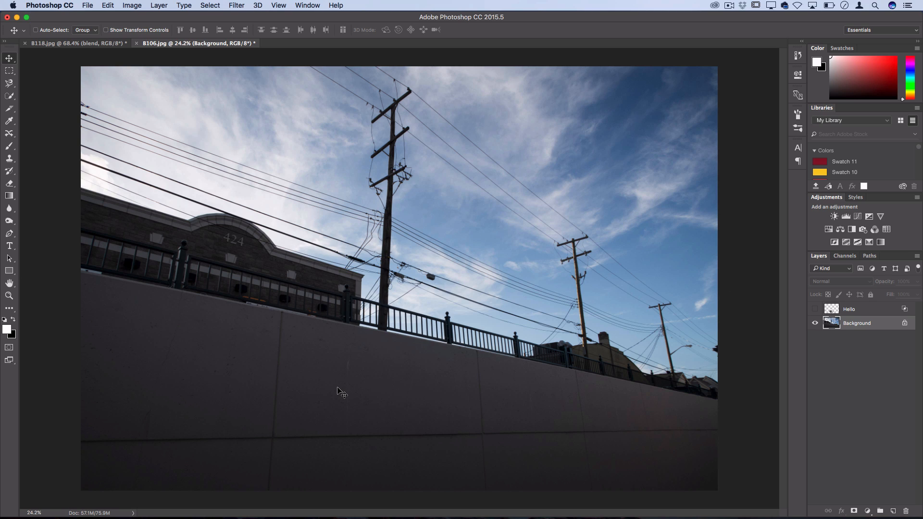
Add the word HELLO in black as a new text layer on the wall with the Type tool
click(9, 245)
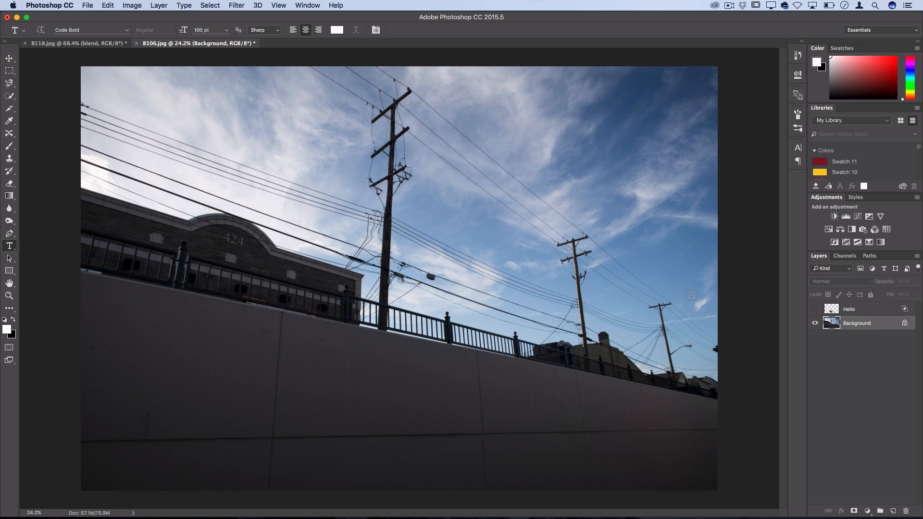
click(236, 6)
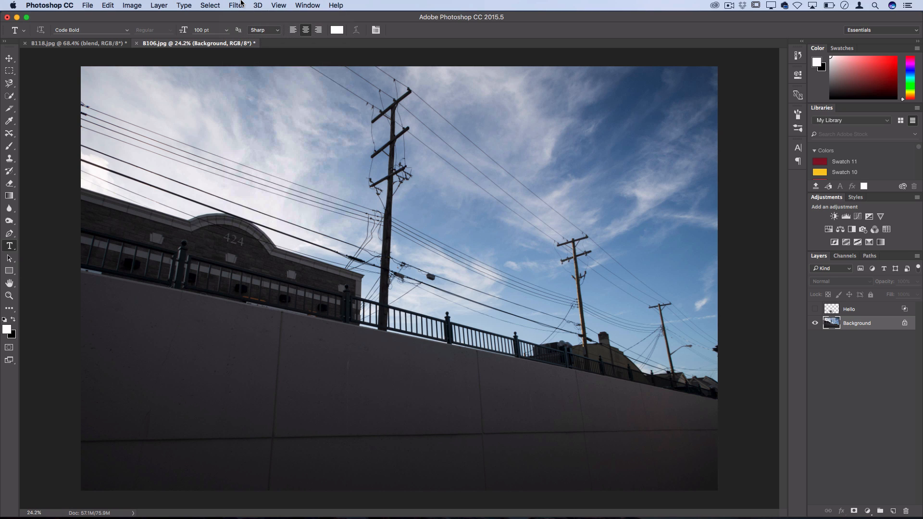
mouse_move(365, 413)
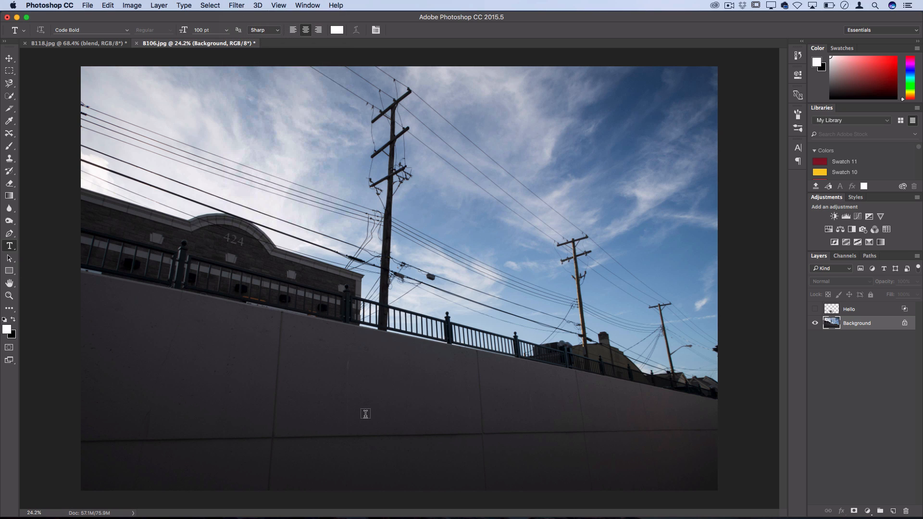
mouse_move(513, 357)
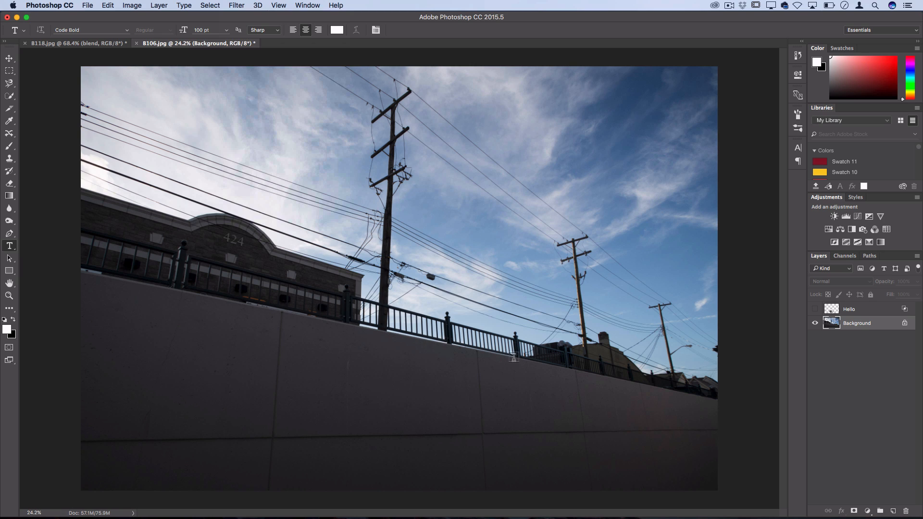
mouse_move(158, 317)
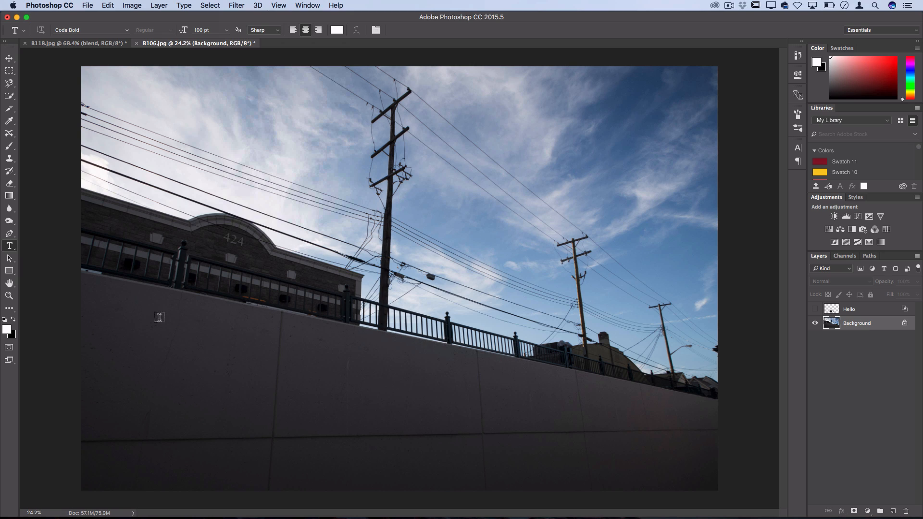
mouse_move(289, 399)
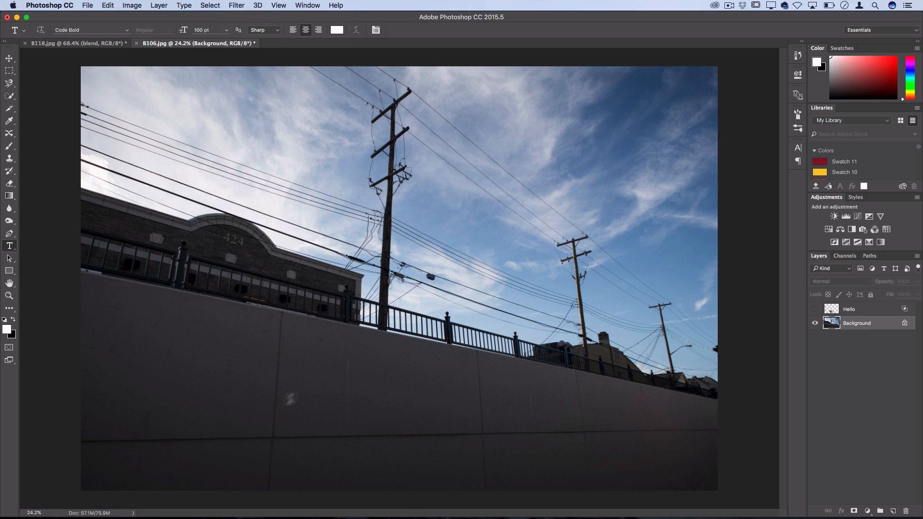
mouse_move(308, 389)
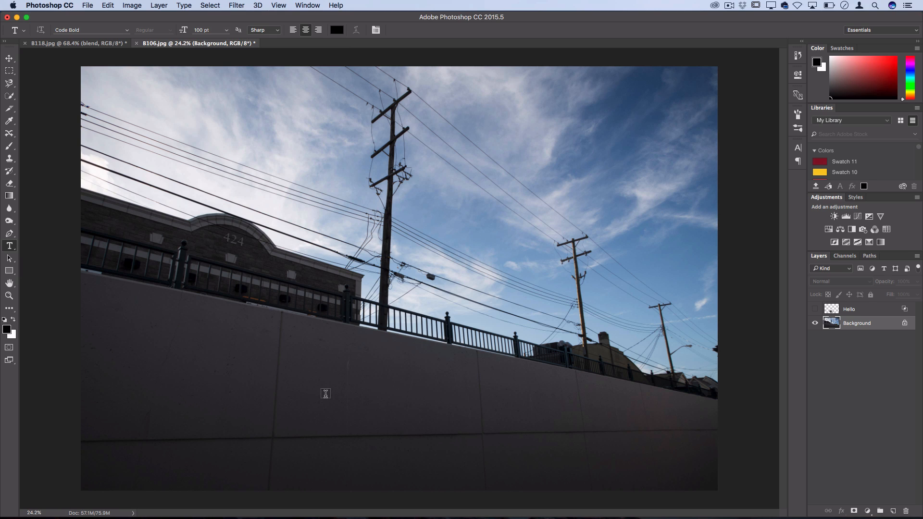
text(HELLO)
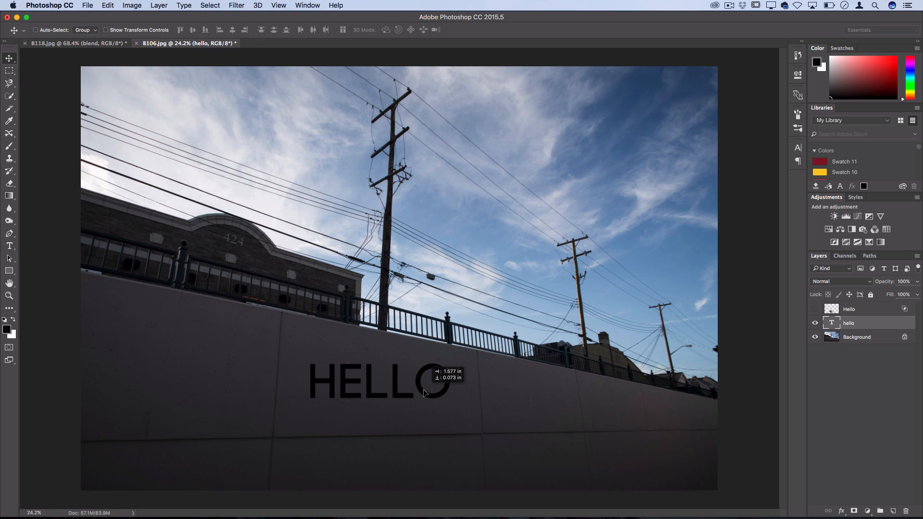
click(107, 5)
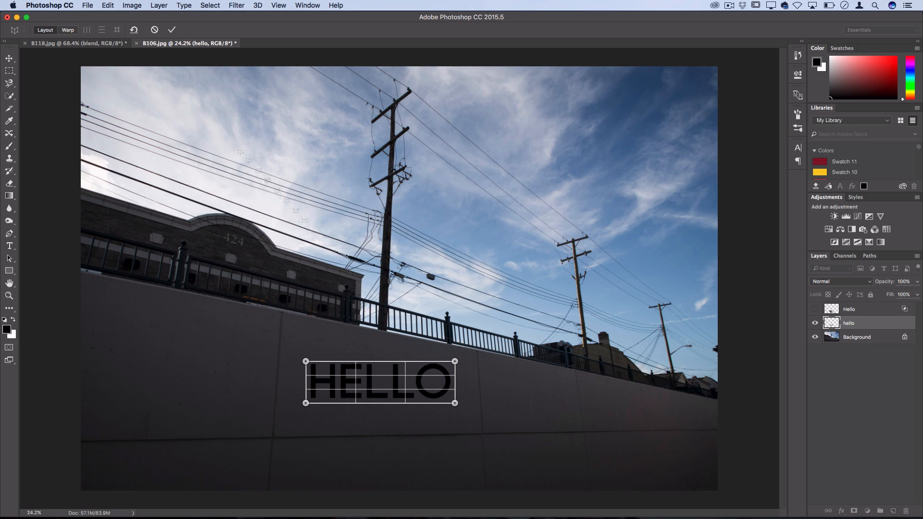
Enlarge the HELLO text and distort it with Perspective to follow the wall's angle
click(67, 29)
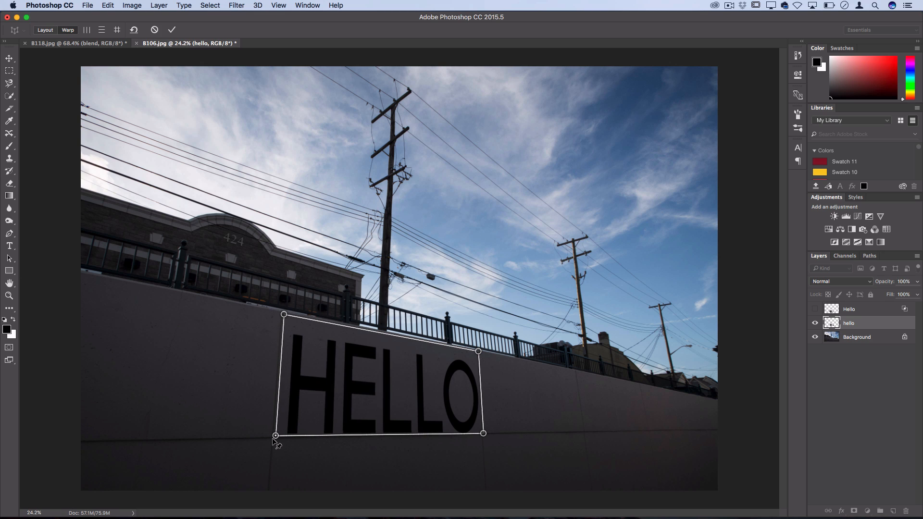
mouse_move(712, 427)
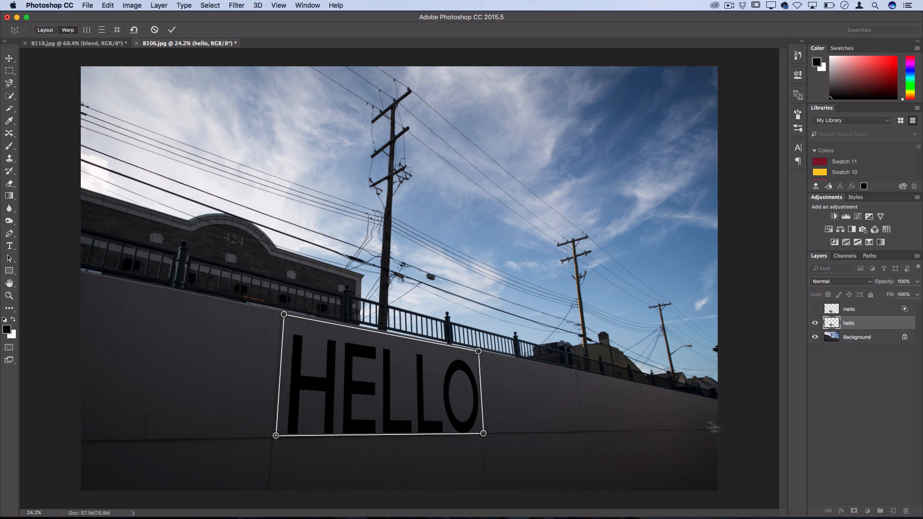
mouse_move(387, 405)
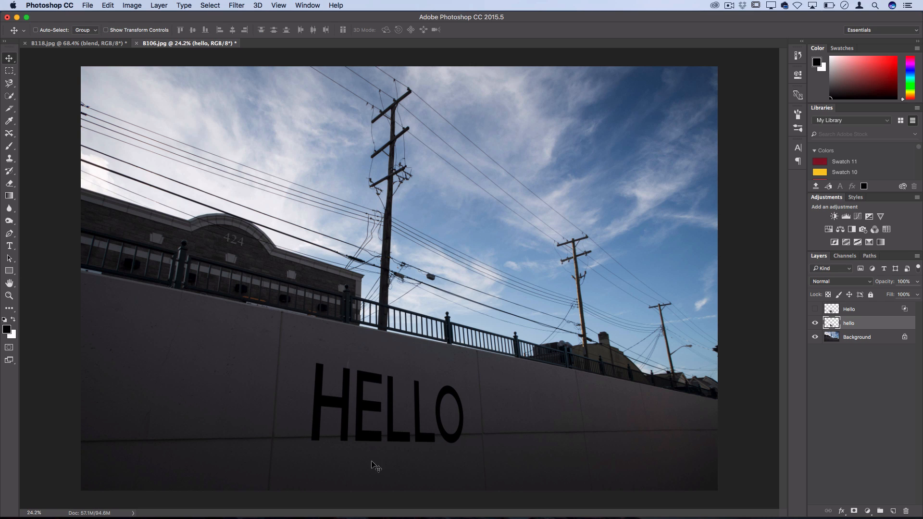
mouse_move(462, 440)
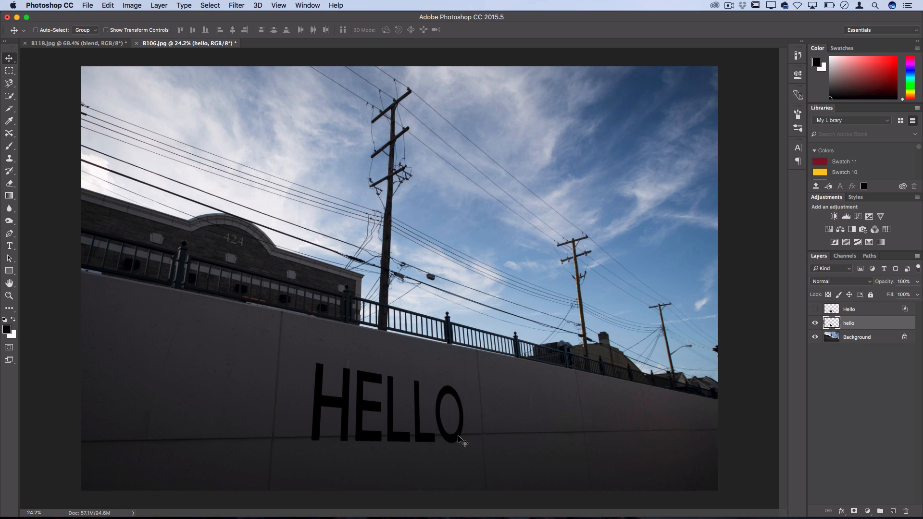
mouse_move(399, 442)
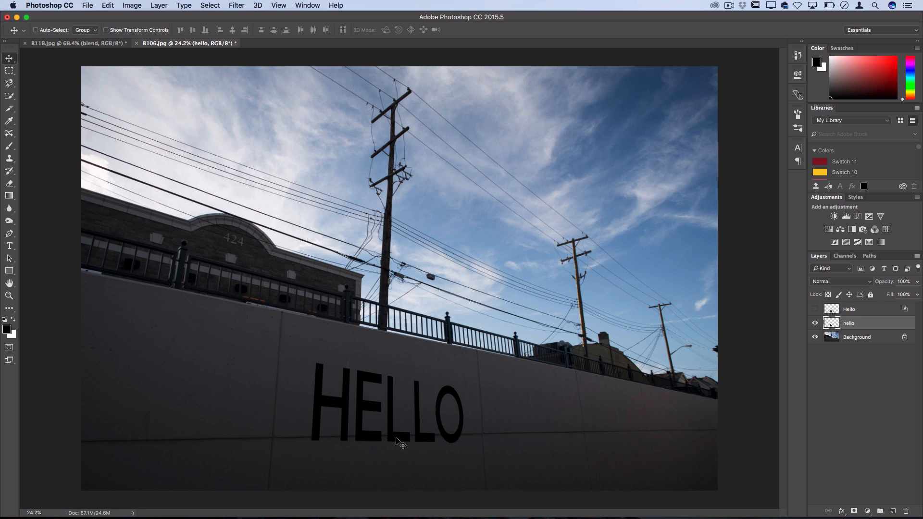
Split the hello layer's Underlying Layer Blend If sliders so the wall's cracks show through the letters
right_click(848, 323)
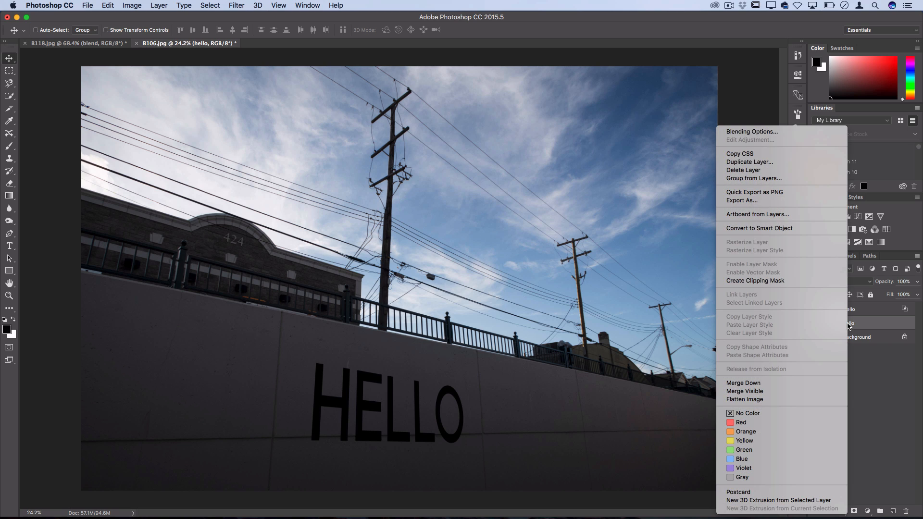
click(752, 132)
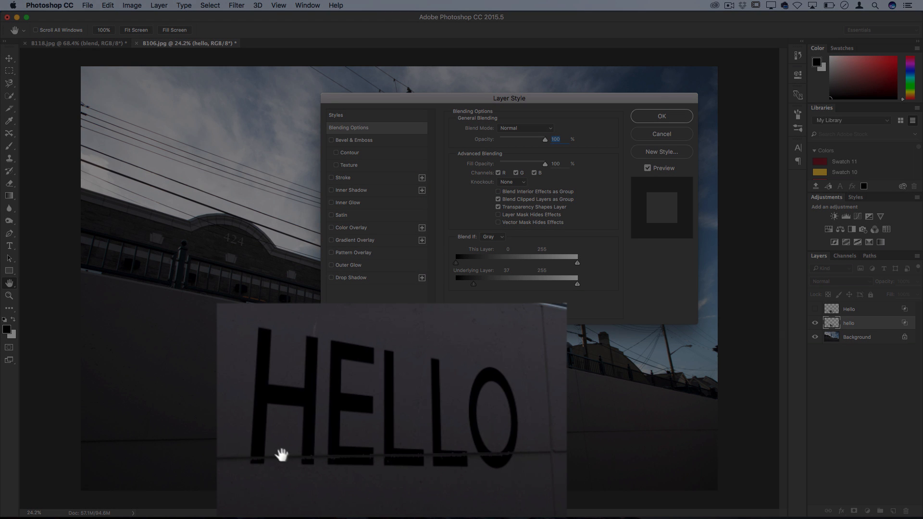
mouse_move(518, 452)
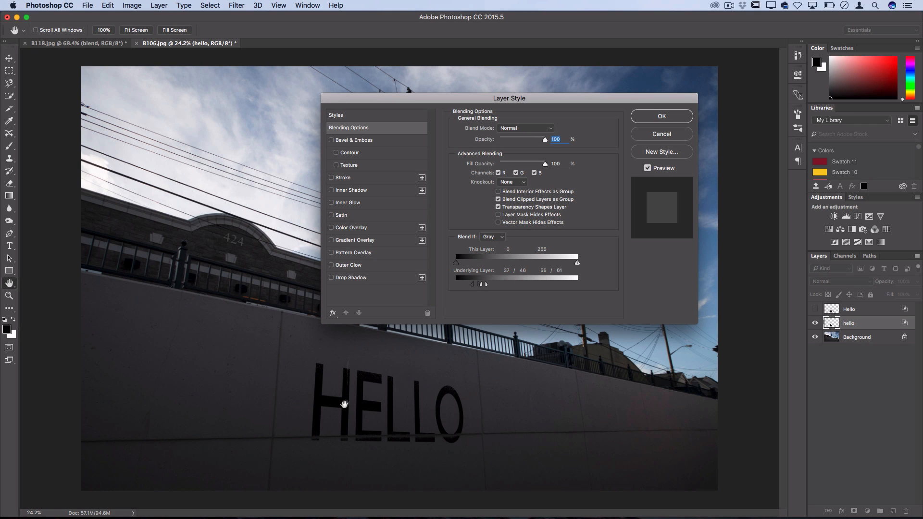
click(660, 116)
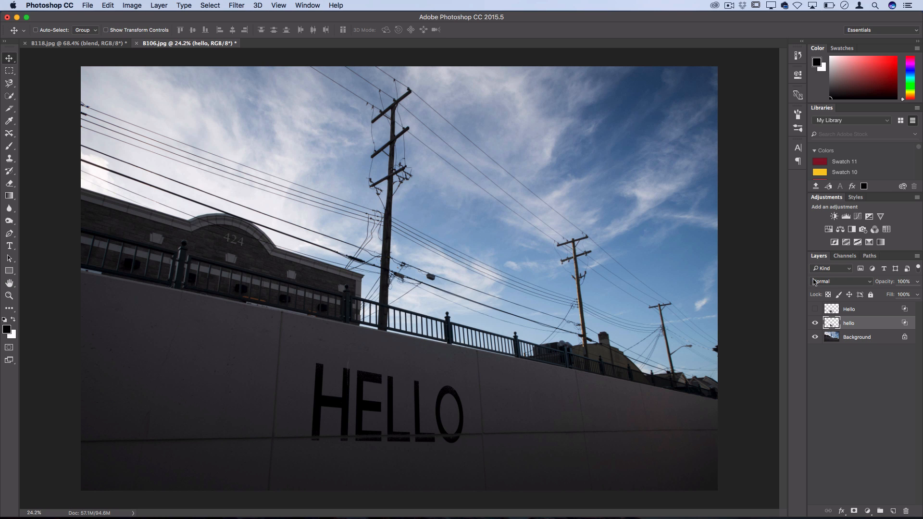
mouse_move(329, 404)
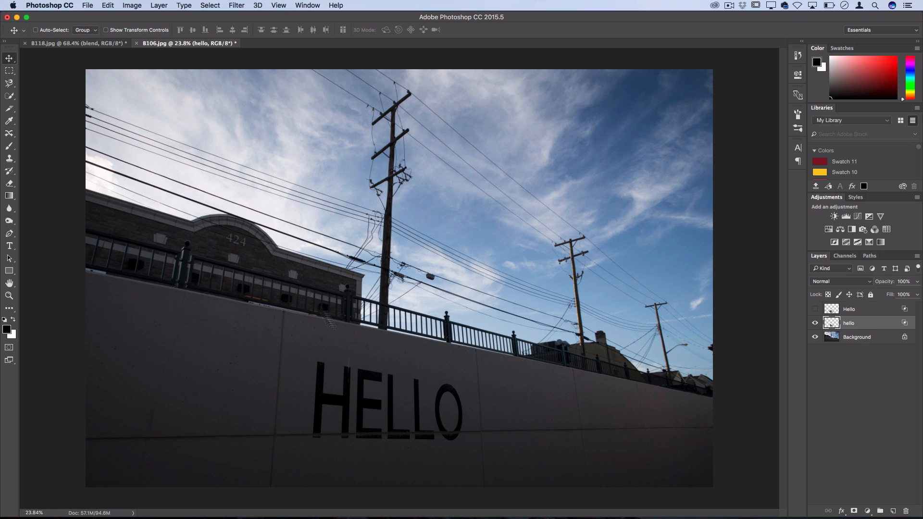
mouse_move(761, 53)
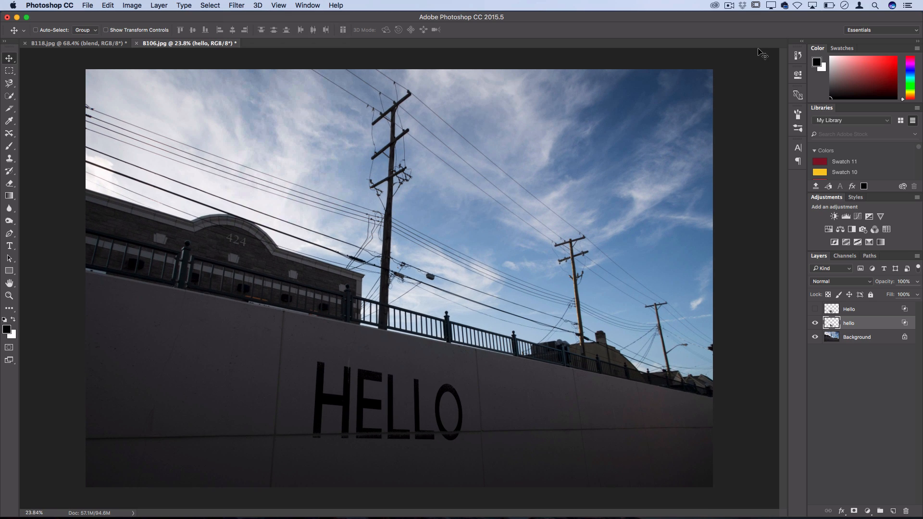